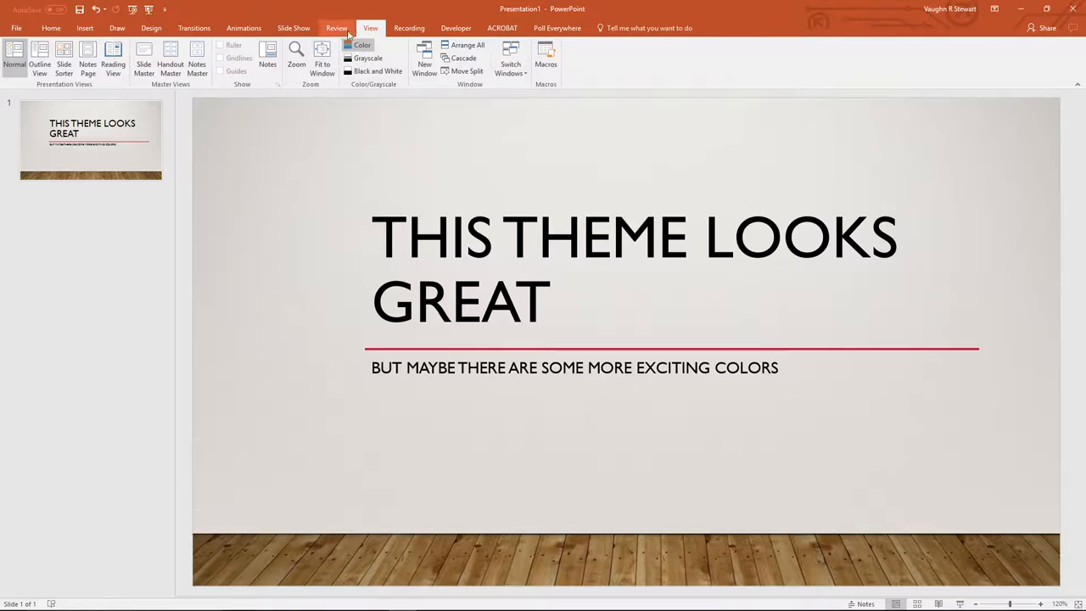
Try a dark orange-title theme and a blue interlocking-circles theme, settling on the teal-and-dark-brown variant.
click(151, 27)
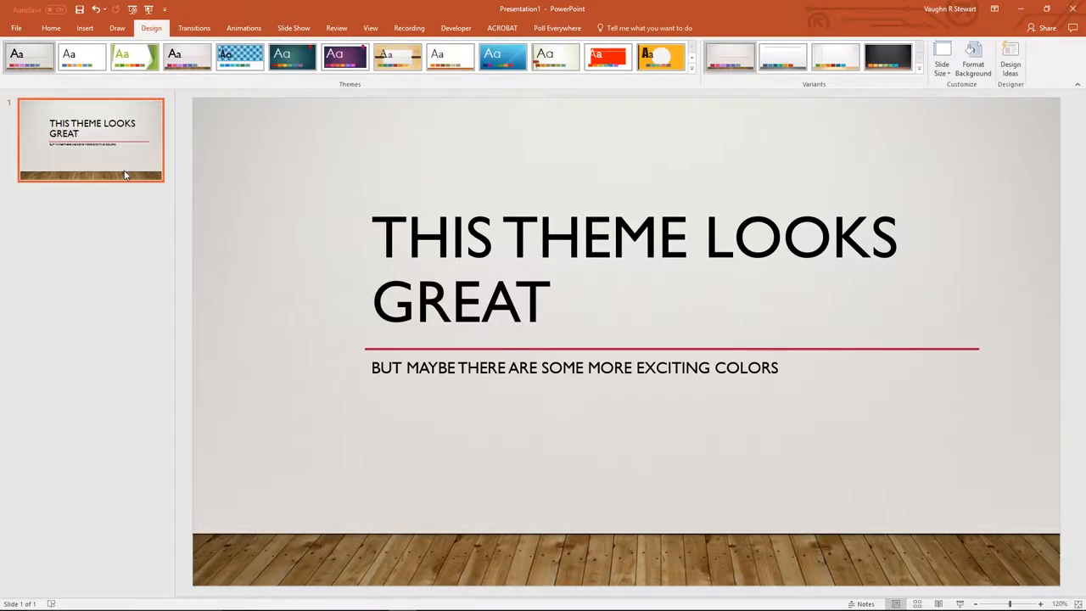
click(780, 58)
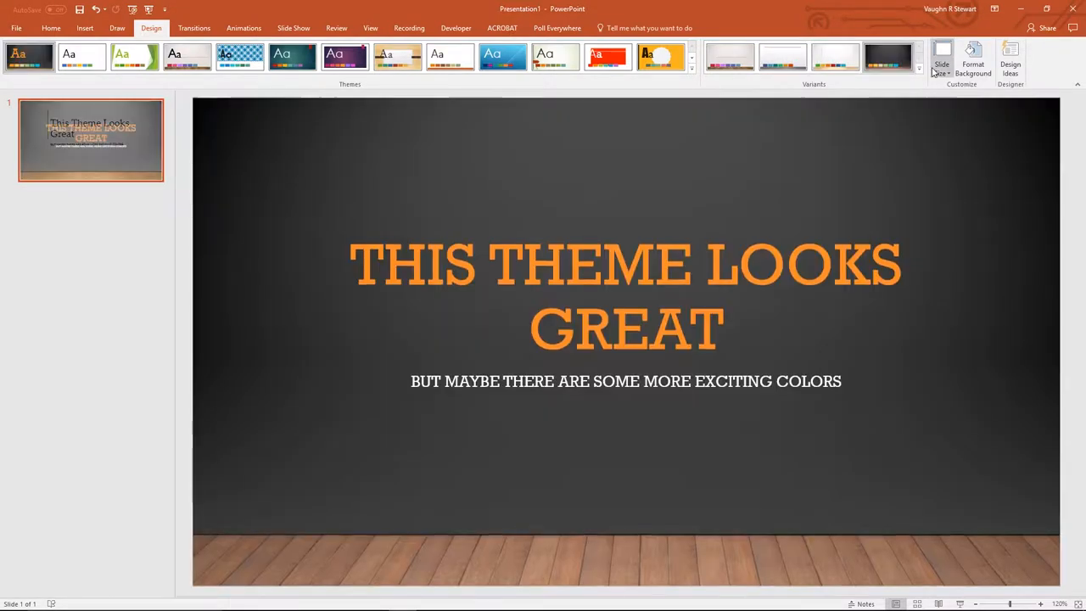
click(239, 56)
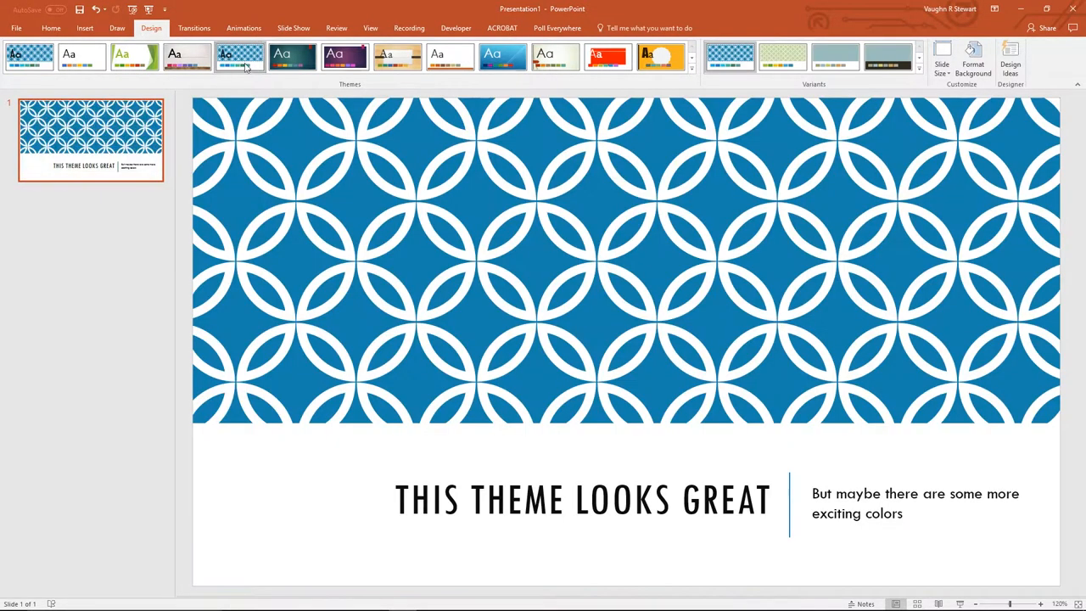
click(889, 58)
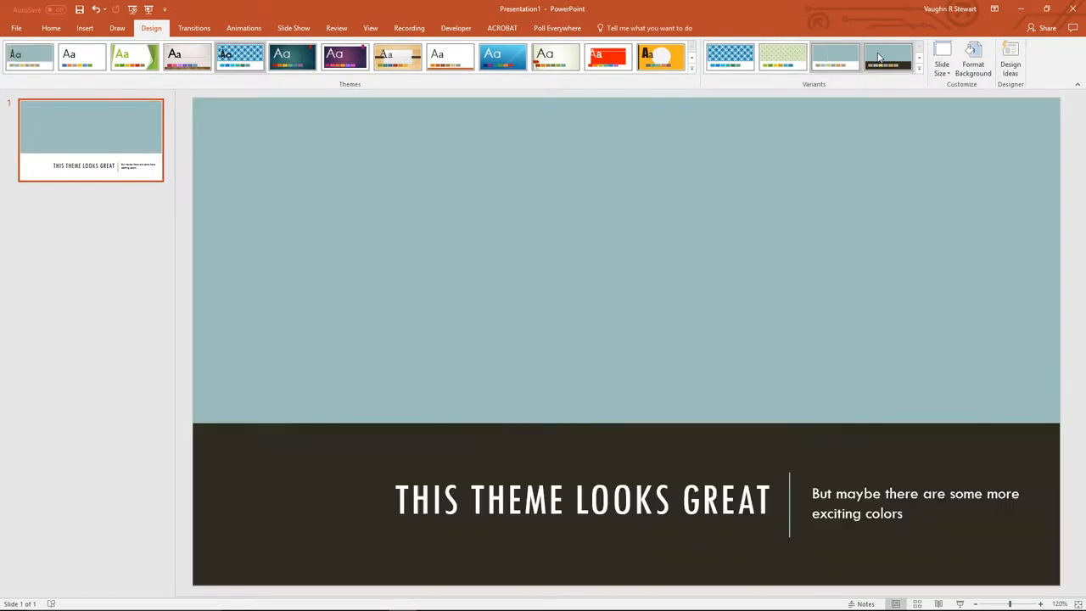
click(889, 57)
text(dog)
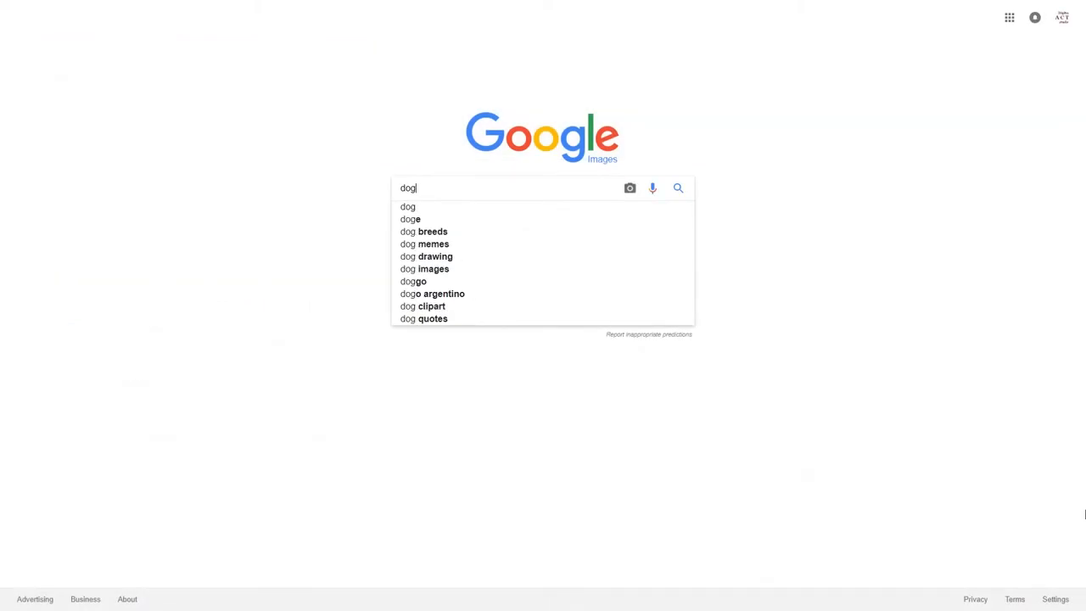
Run the 'dog' image search and look down through the grid of dog photos.
click(678, 187)
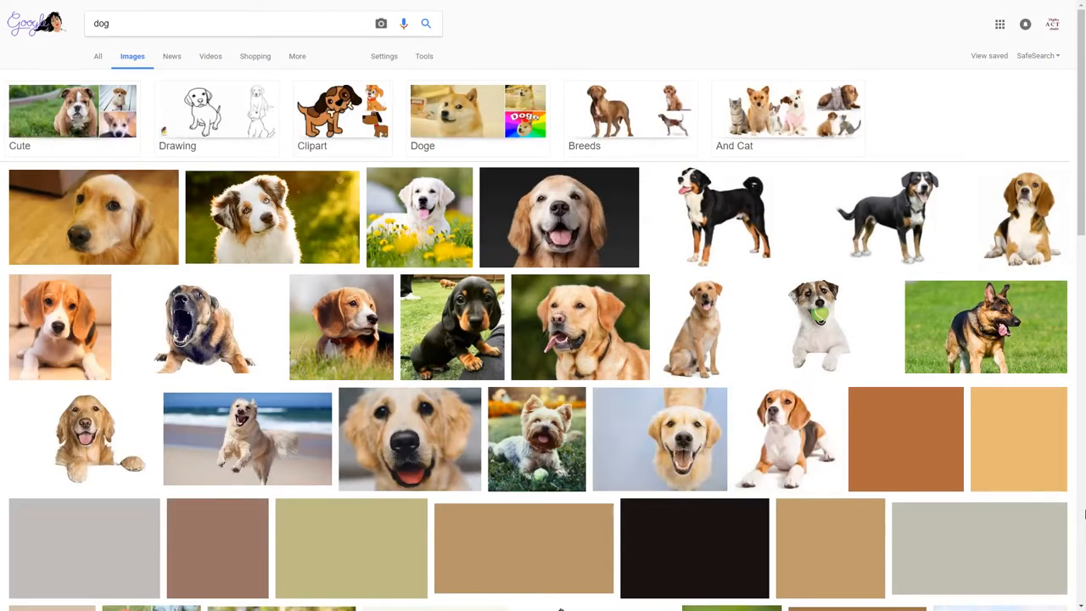
scroll(down, 3)
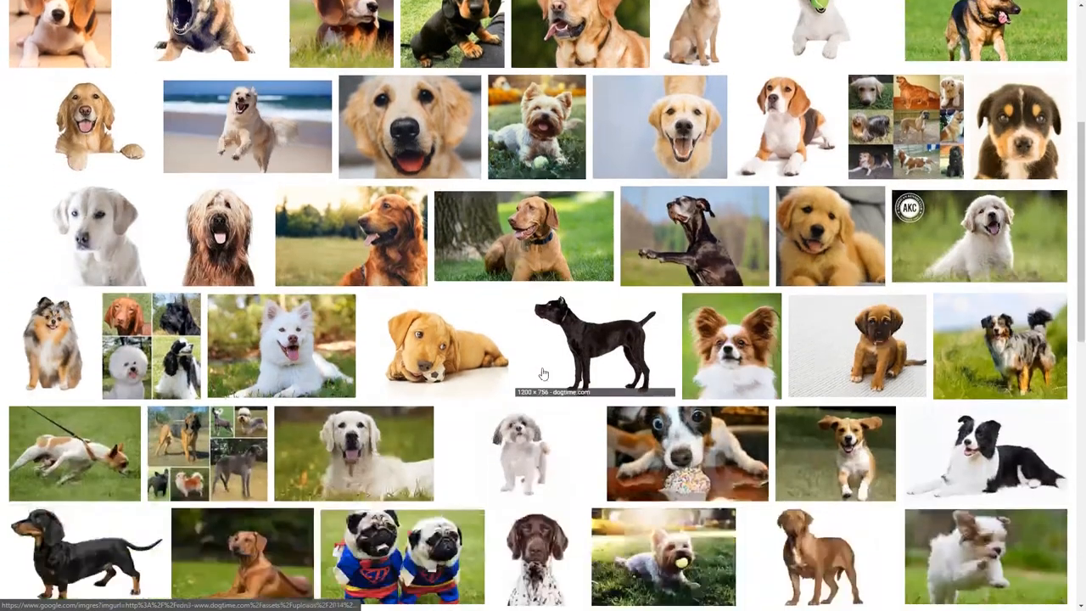
scroll(down, 3)
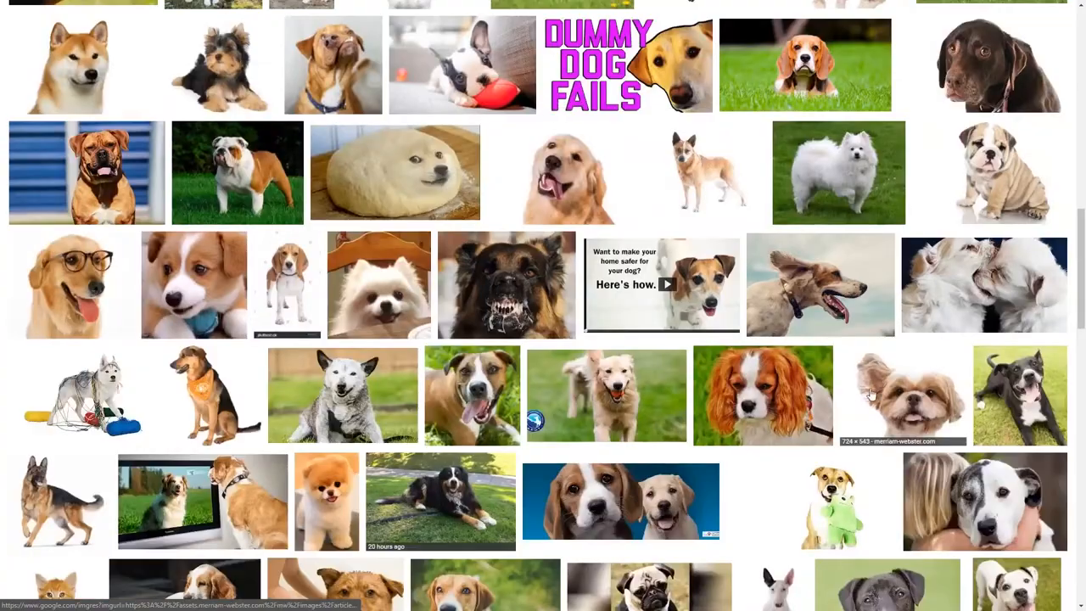
scroll(down, 3)
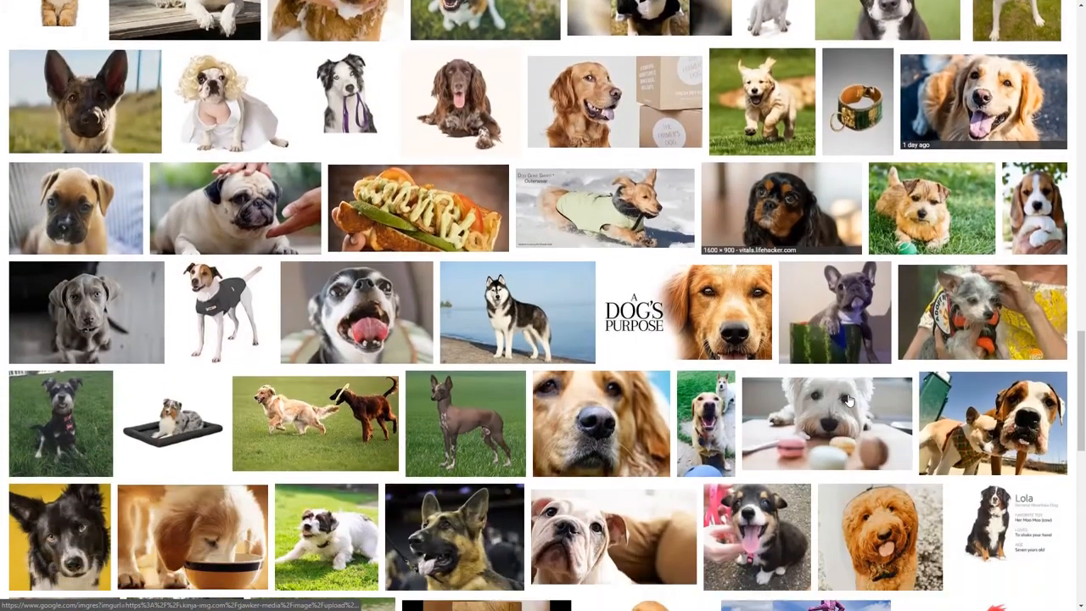
scroll(down, 3)
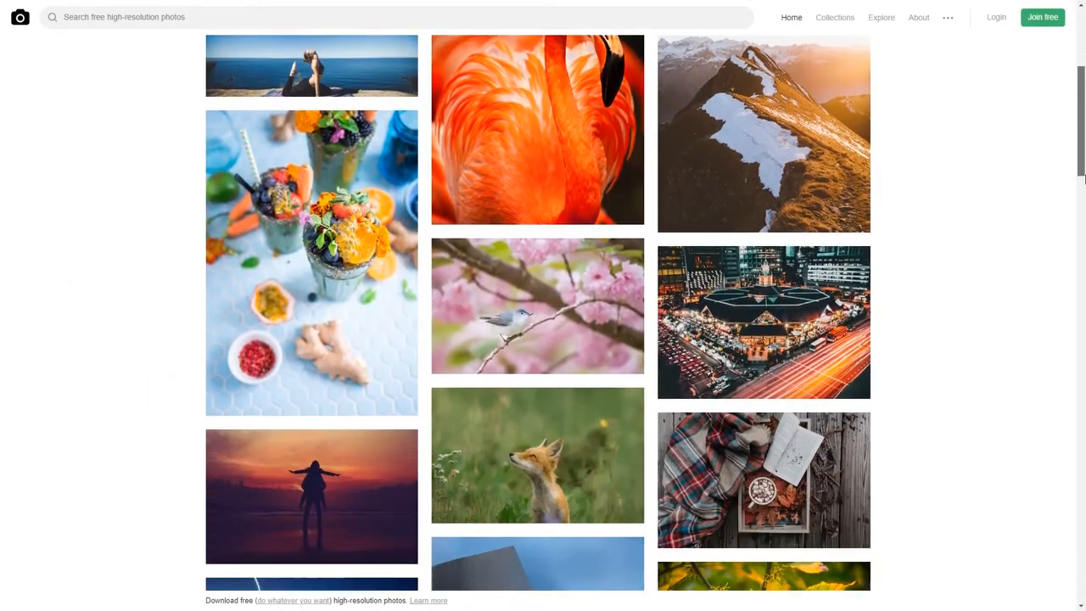
Browse the Unsplash feed and enlarge the desk-and-notebook photo with laptop and coffee.
scroll(down, 3)
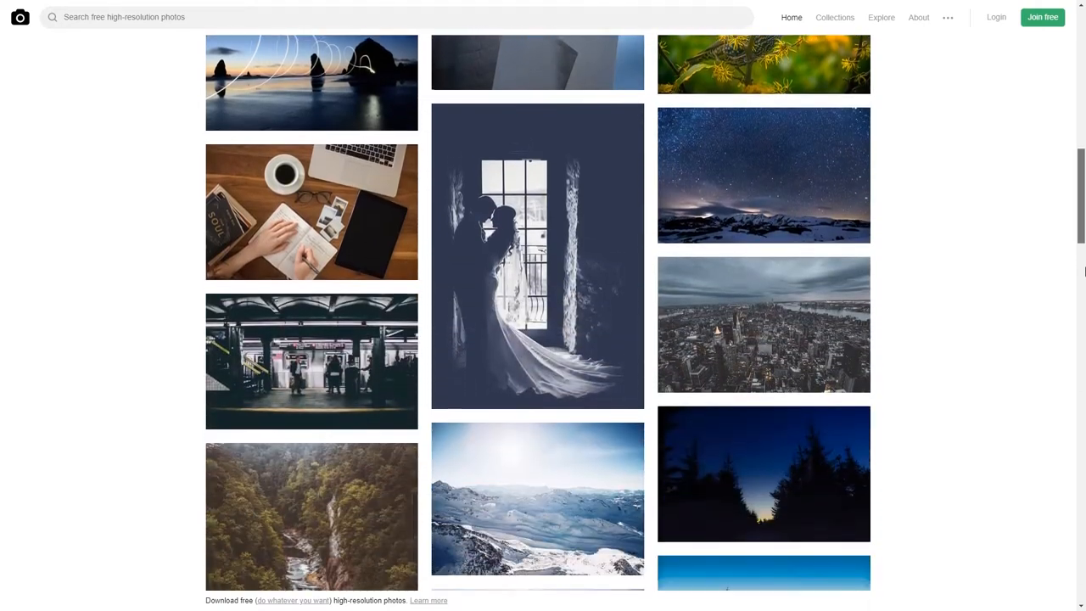
click(536, 254)
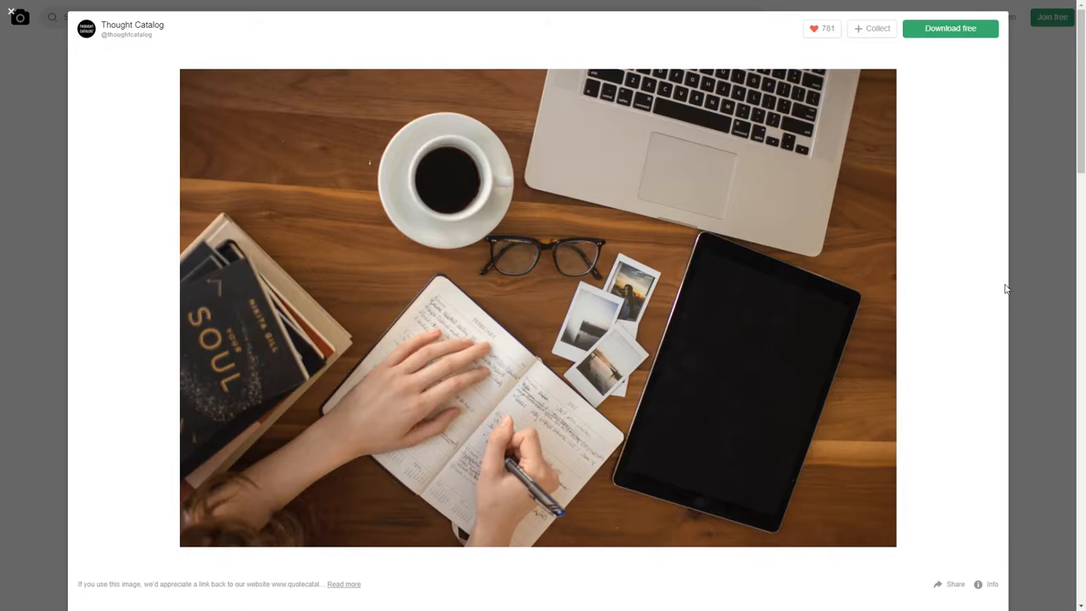
mouse_move(950, 27)
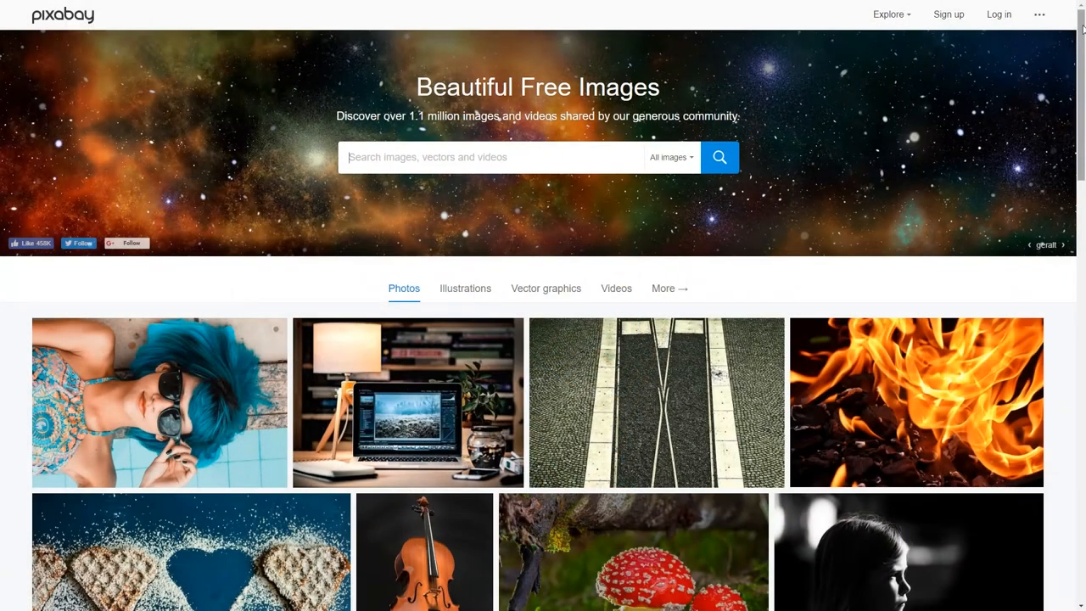
Browse Pixabay's photos, then its Illustrations and Videos galleries.
scroll(down, 3)
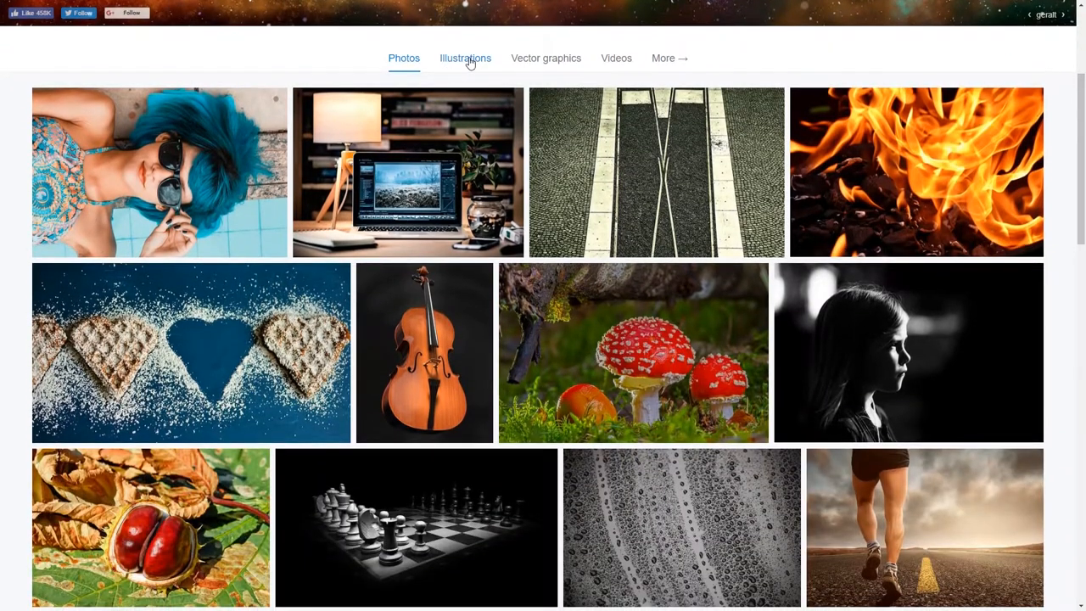
click(465, 57)
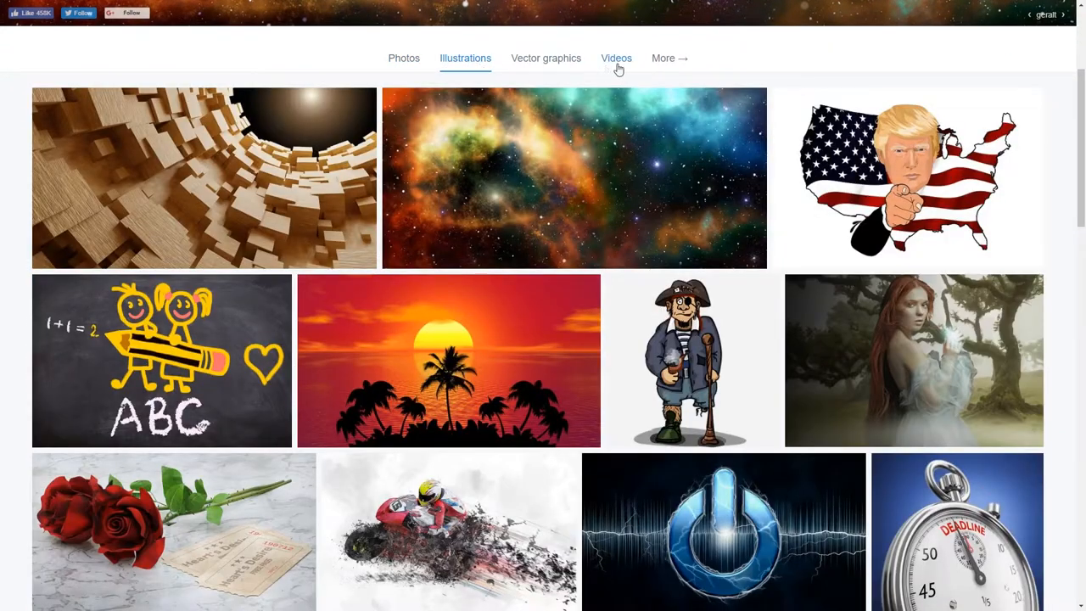
click(616, 58)
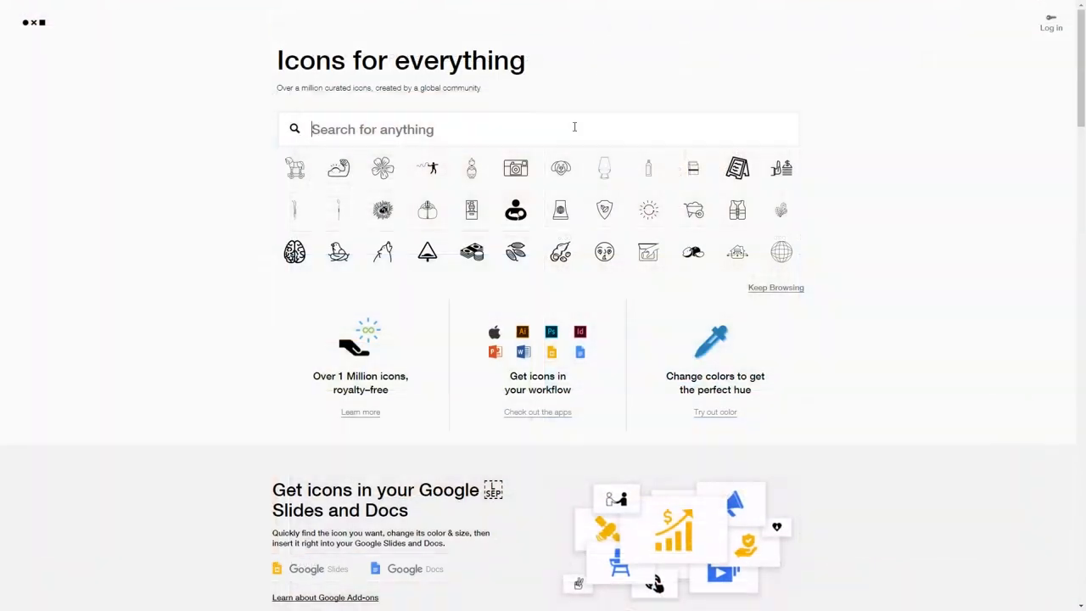
scroll(down, 3)
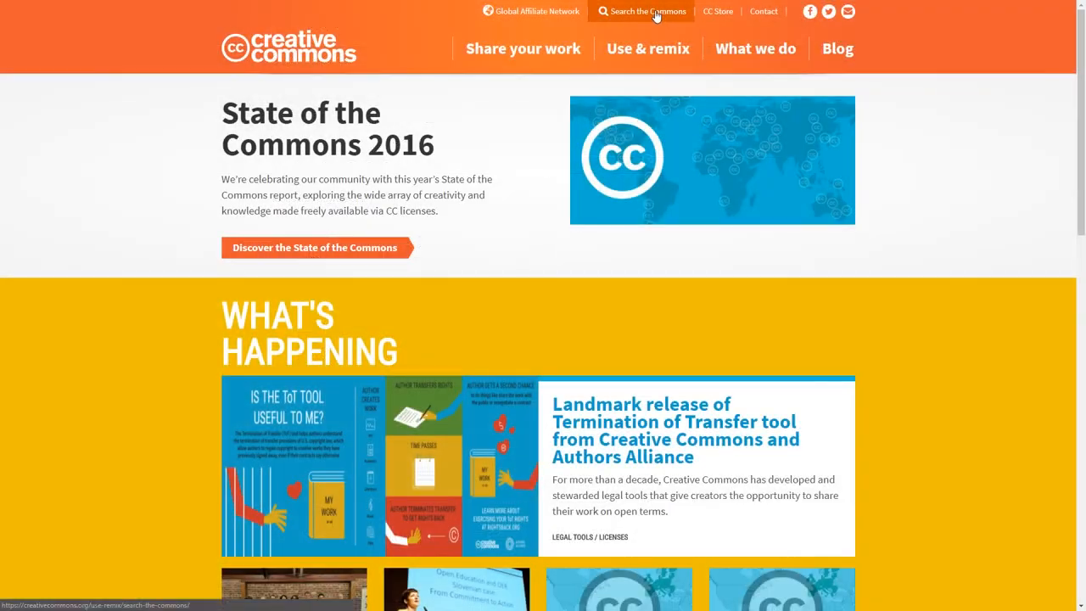
Search Creative Commons for 'dog' with Flickr chosen as the image source.
click(647, 10)
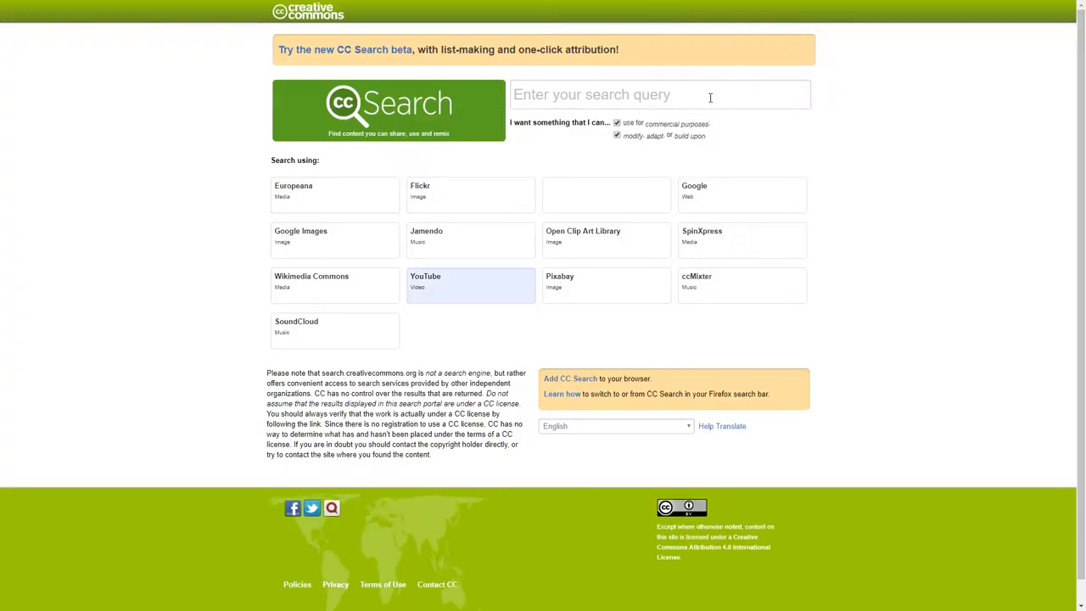
text(dog)
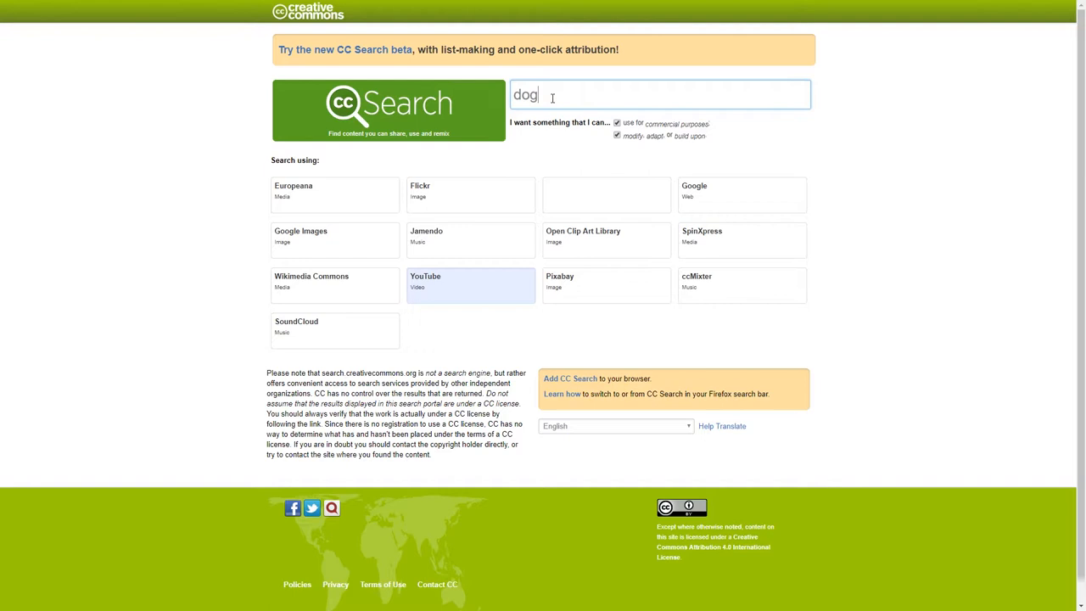
click(617, 136)
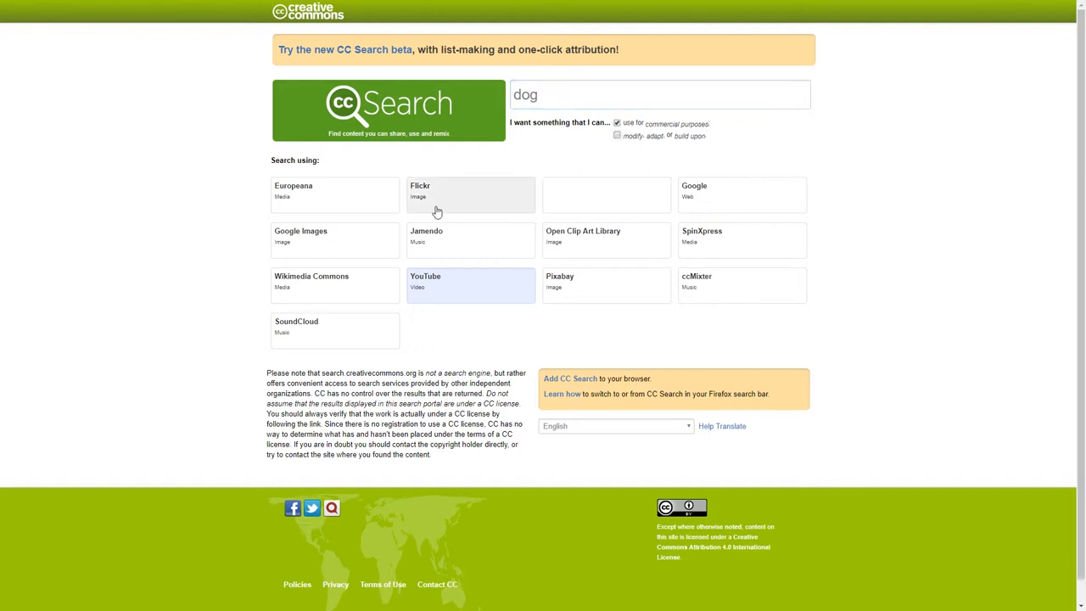
click(469, 190)
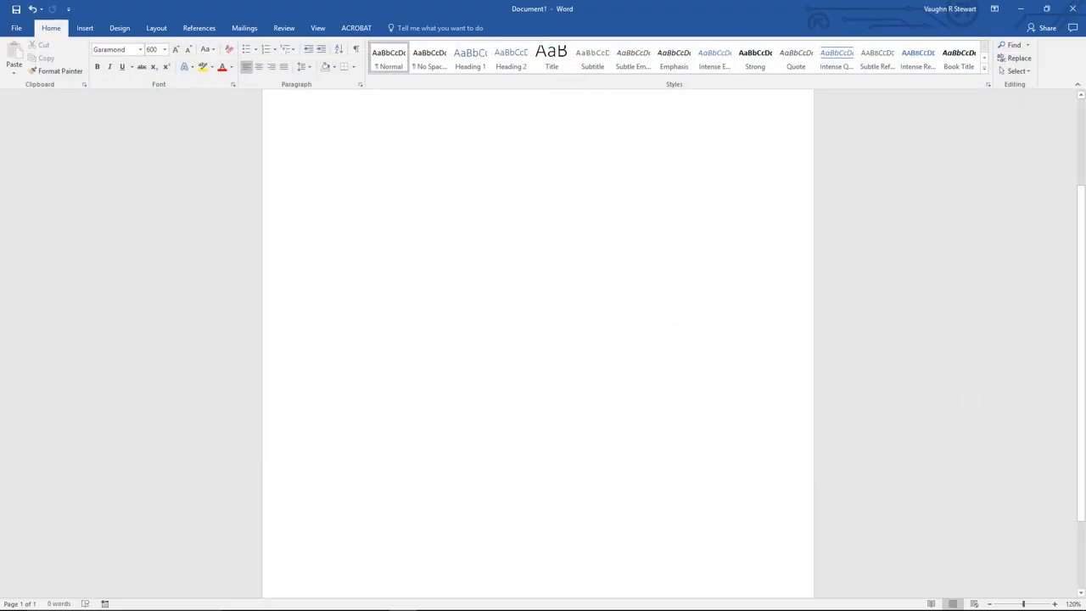
Type a large letter T and switch it from Garamond to the sans-serif Arial.
text(T)
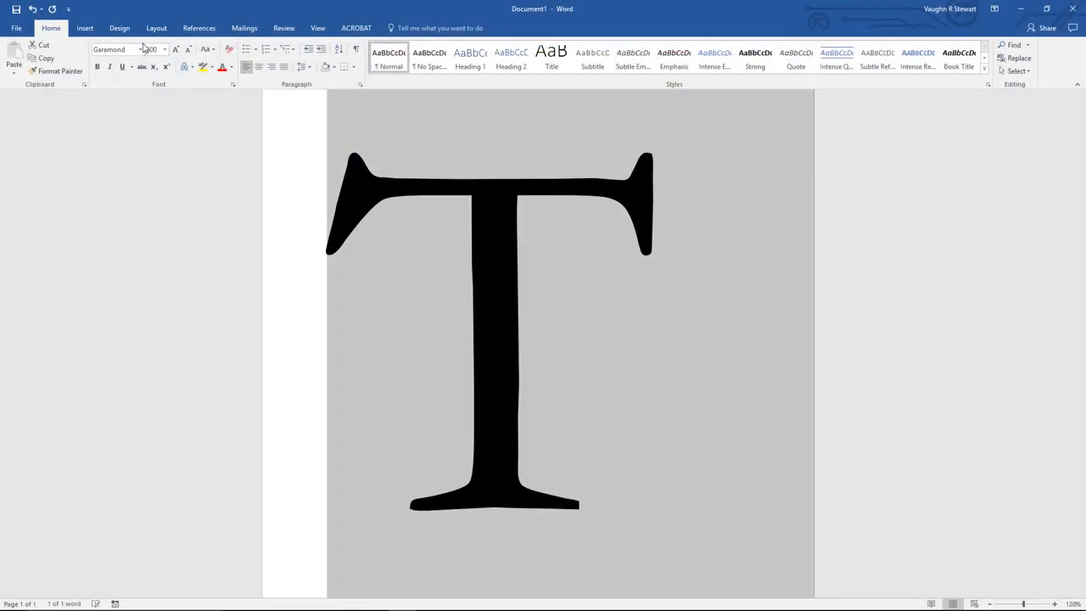
click(163, 48)
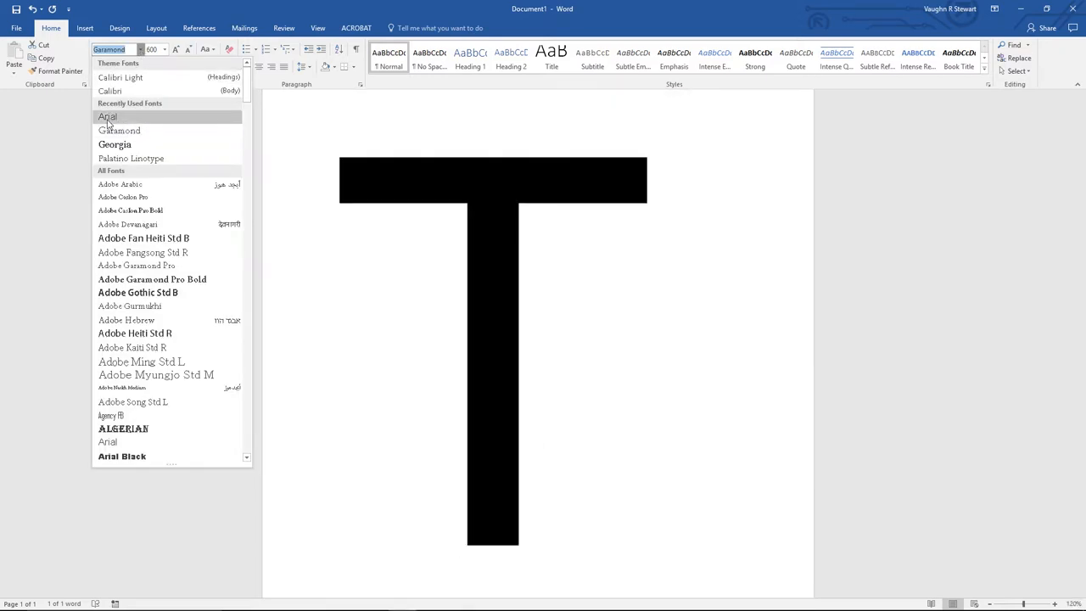
click(109, 115)
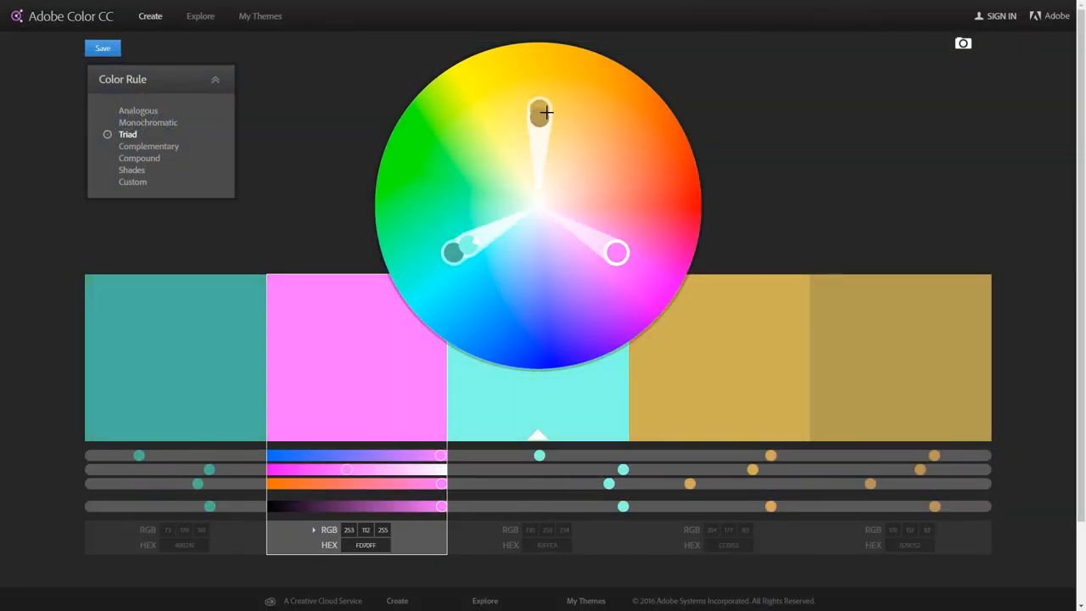
Cycle the colour rule through Complementary, Compound, Monochromatic and Analogous palettes.
click(149, 146)
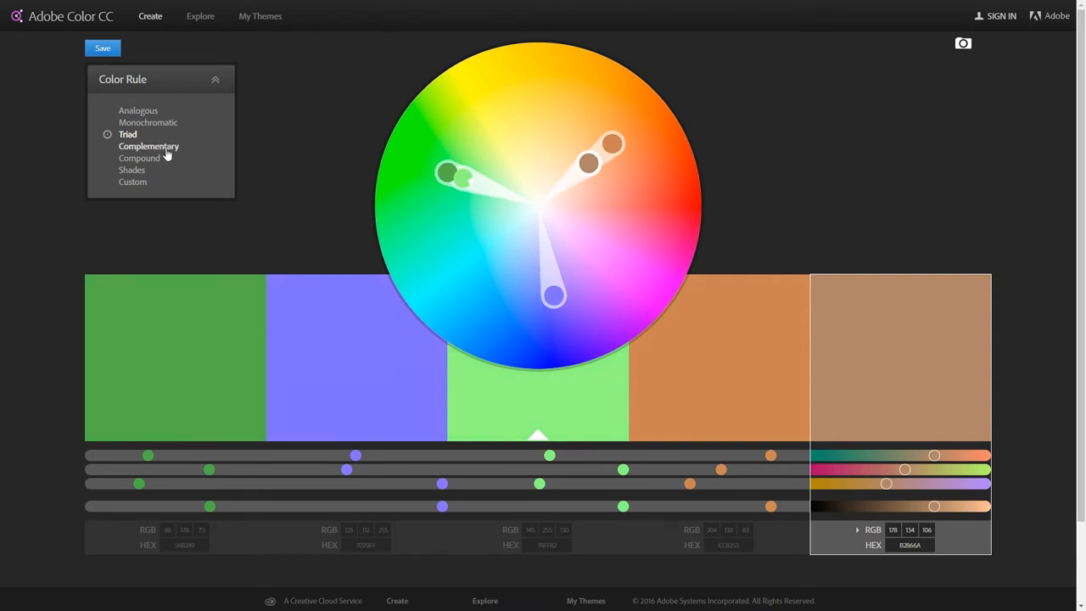
click(139, 158)
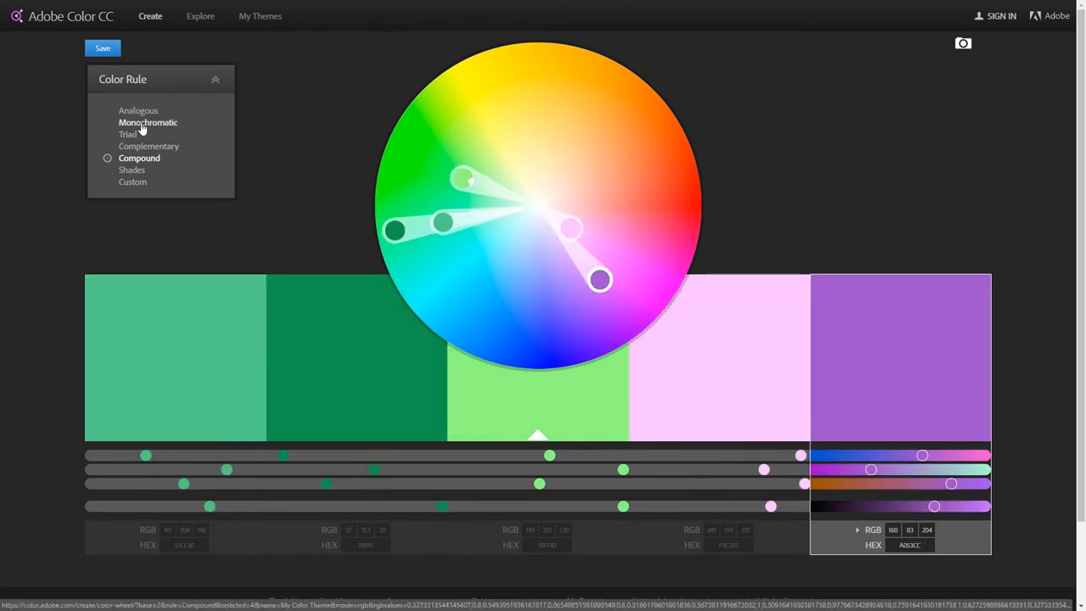
click(148, 122)
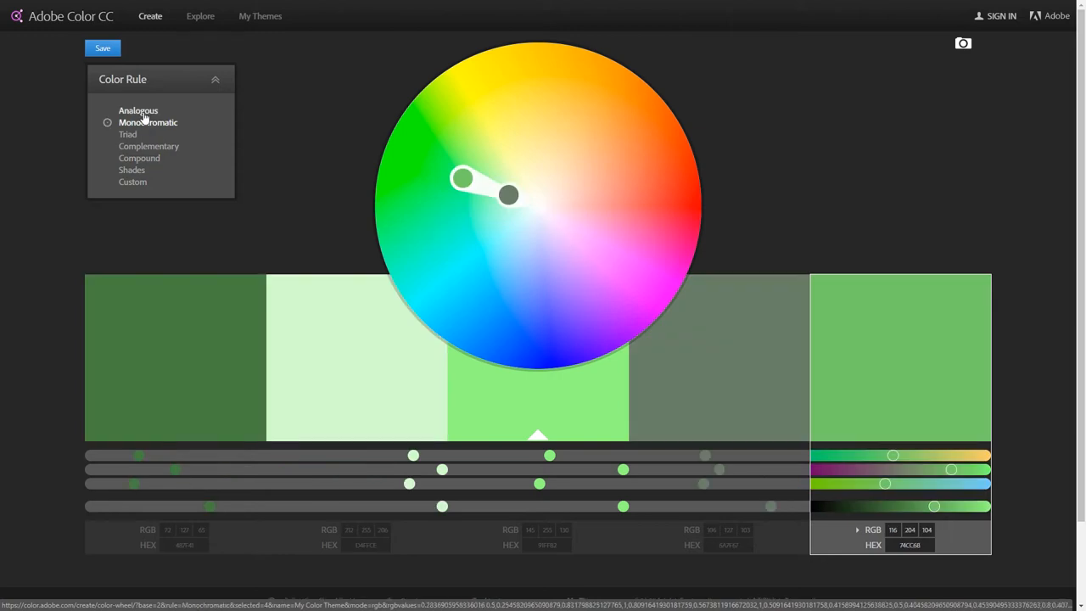
click(137, 110)
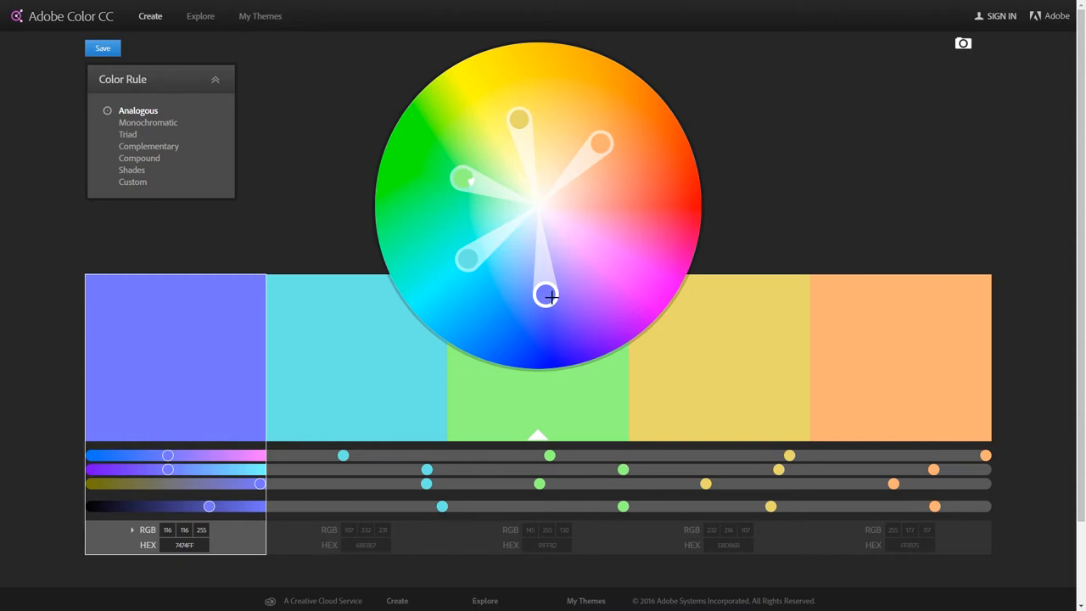
Browse the Explore page's most popular community colour themes.
click(200, 15)
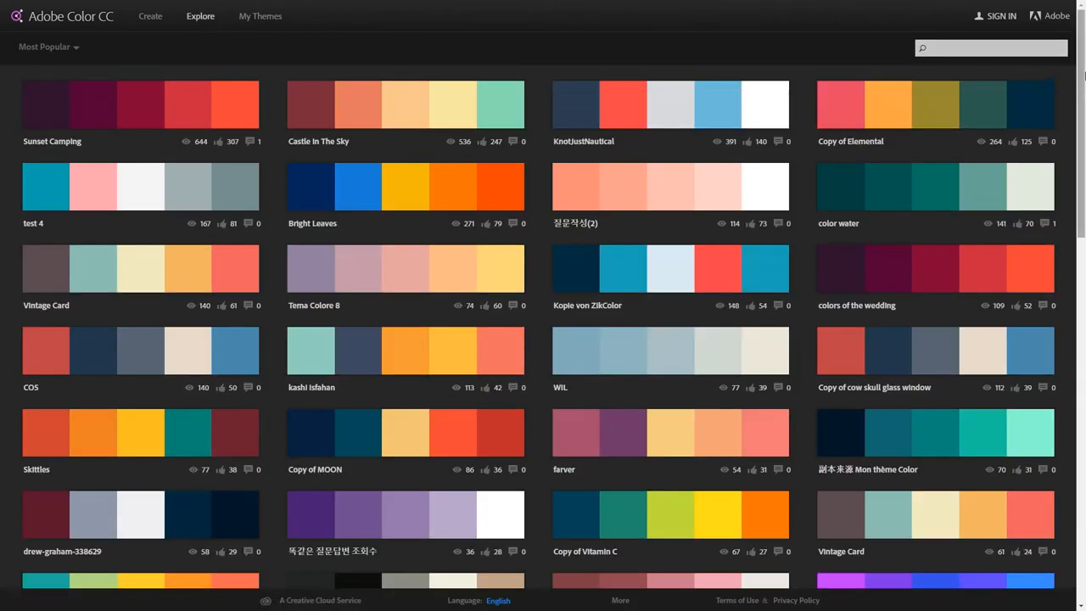
scroll(down, 3)
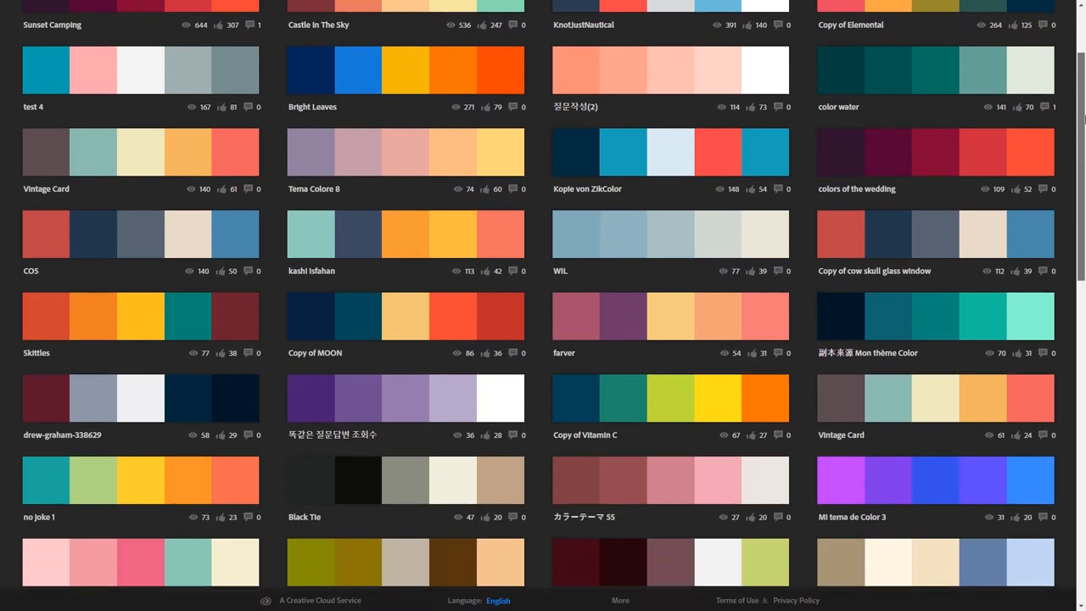
scroll(down, 3)
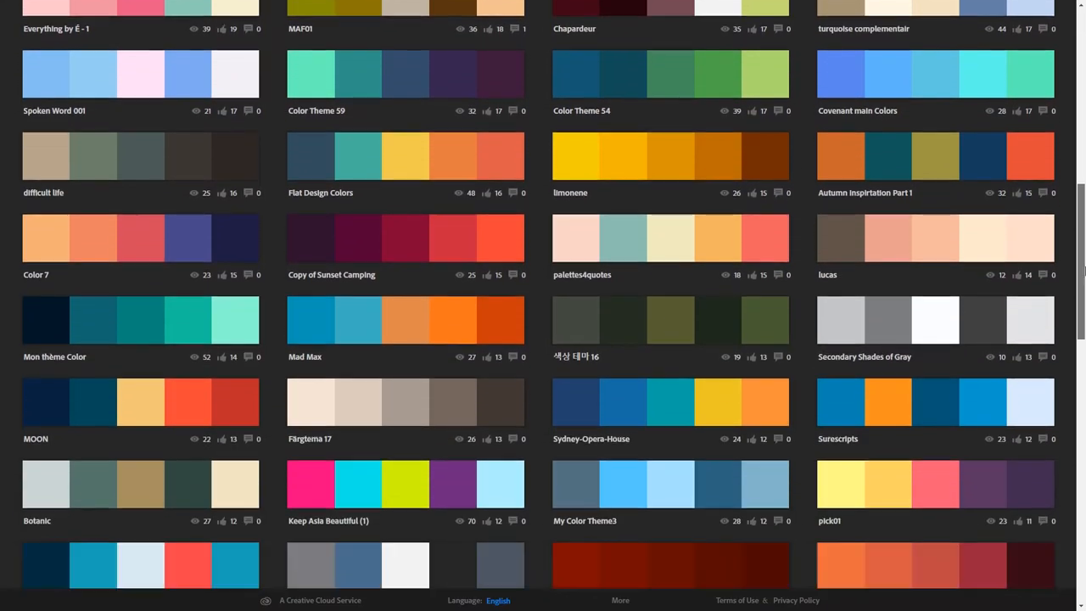